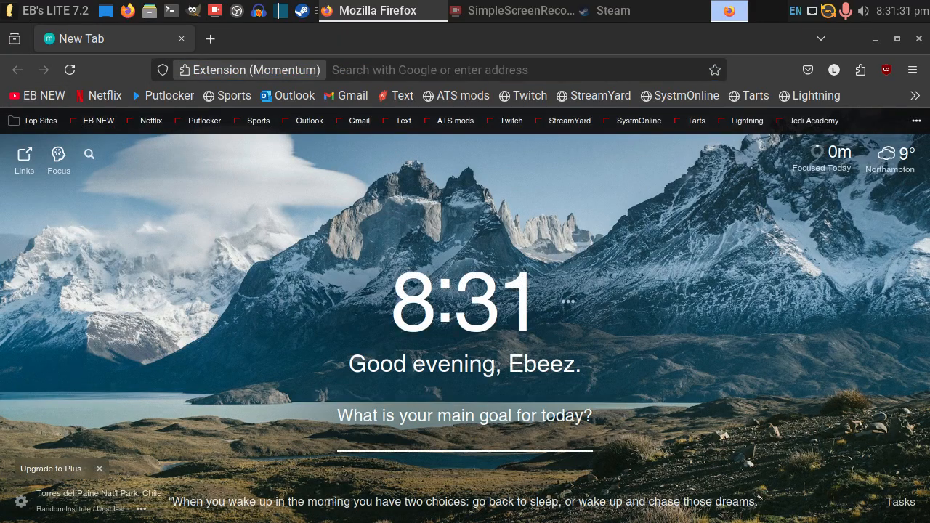
# - Open the YouTube channel page from the Firefox new tab bookmarks
pyautogui.click(70, 69)
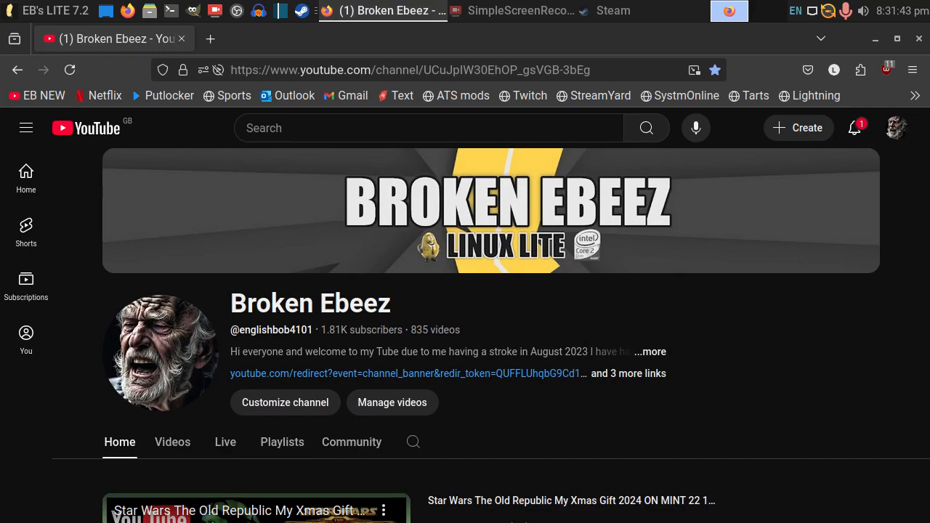
pyautogui.scroll(-3)
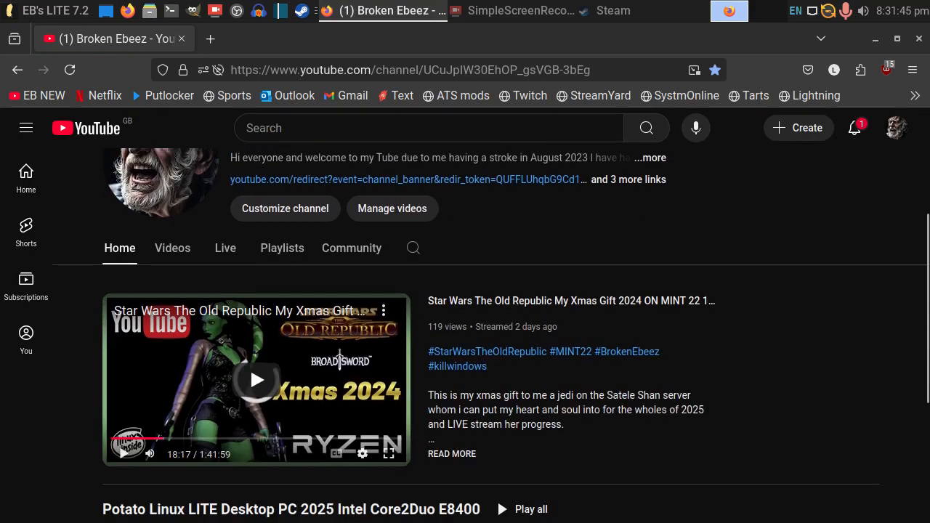
pyautogui.scroll(-3)
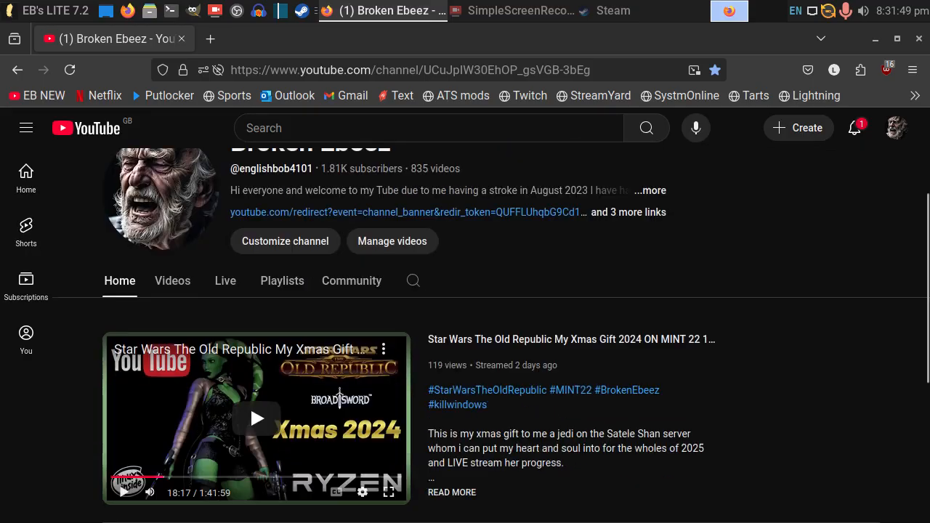
pyautogui.scroll(-3)
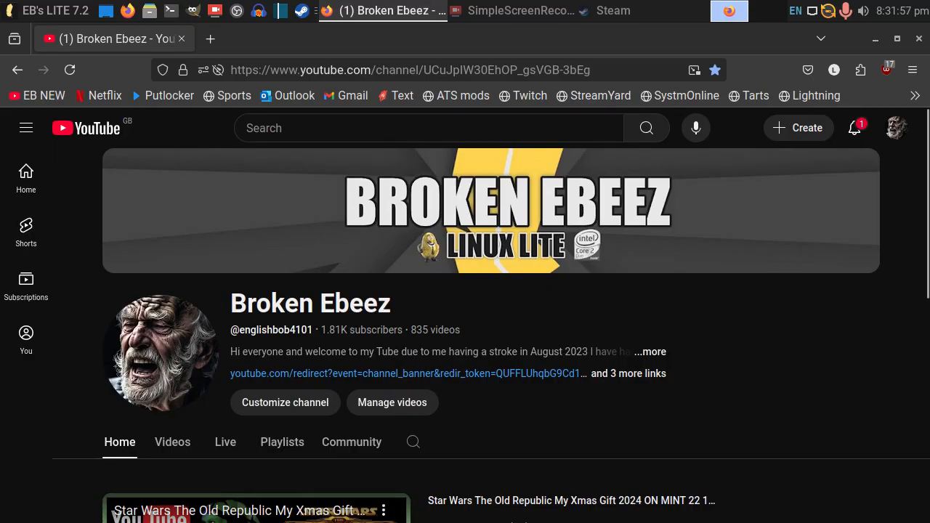
pyautogui.scroll(-3)
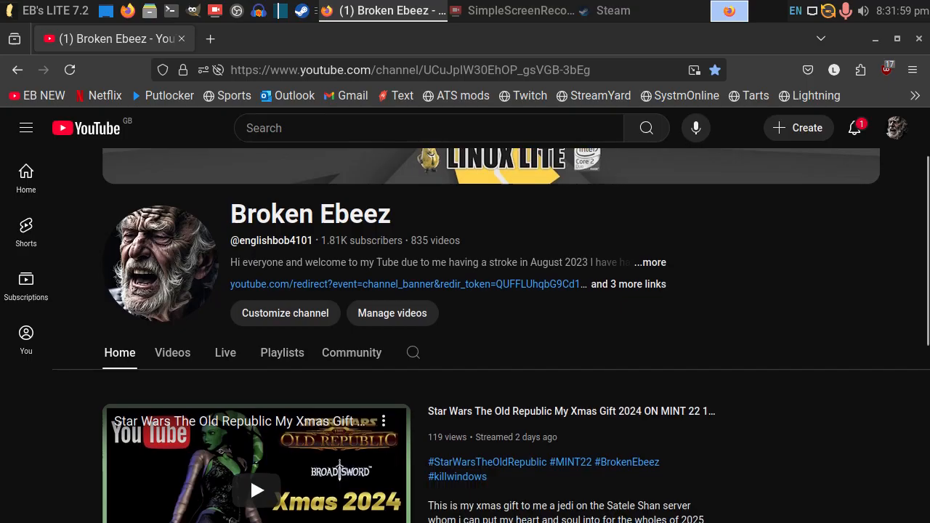
pyautogui.scroll(-3)
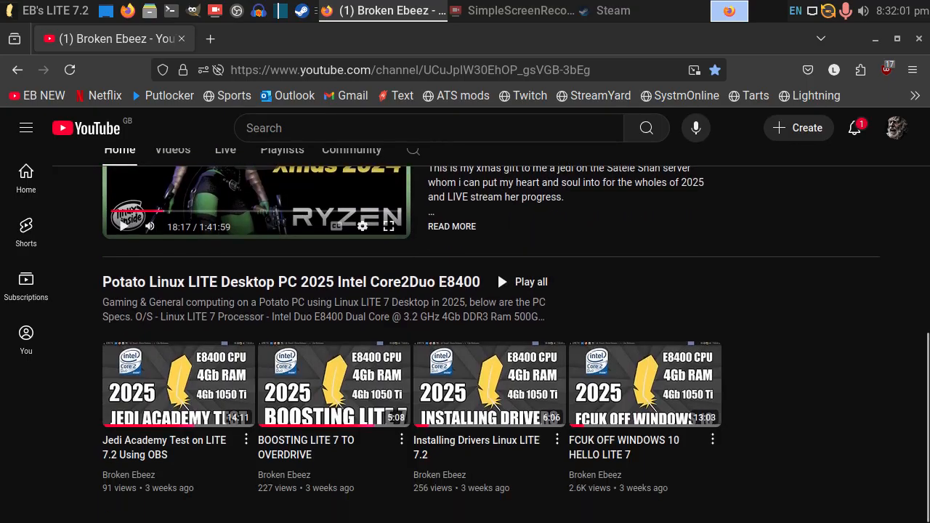
pyautogui.scroll(3)
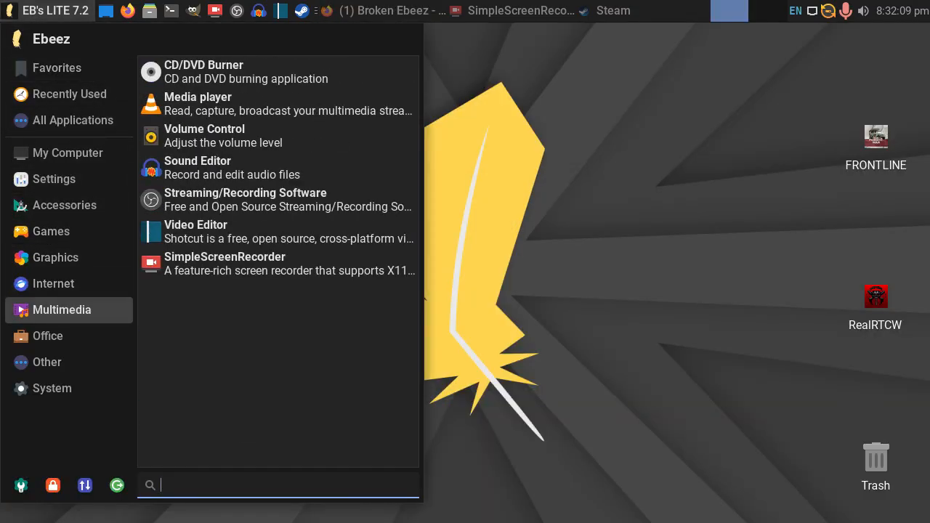
# - Browse the Settings applications list down to Lite Tweaks
pyautogui.click(52, 179)
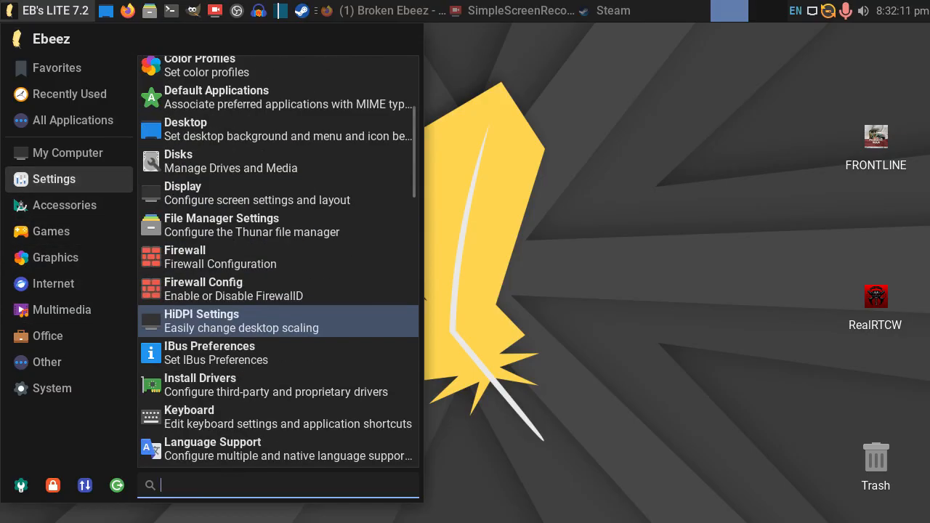
pyautogui.scroll(-3)
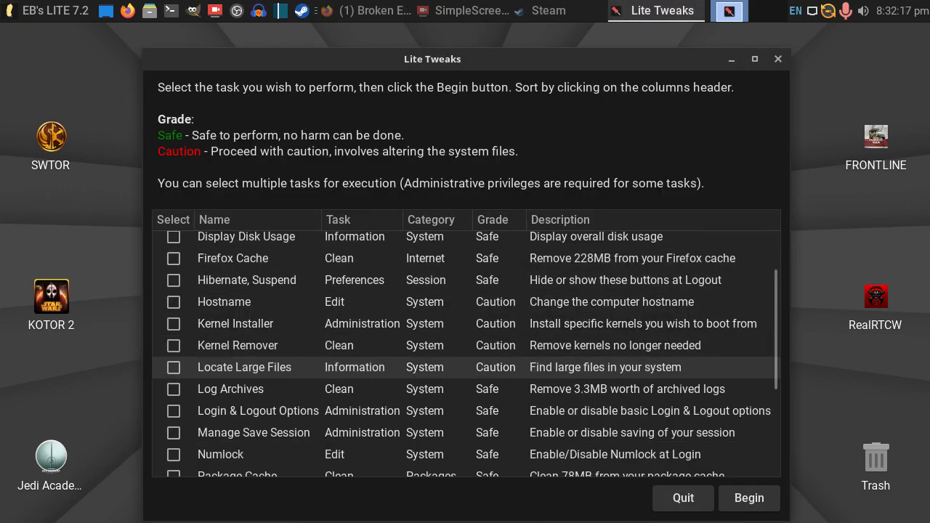
pyautogui.scroll(-3)
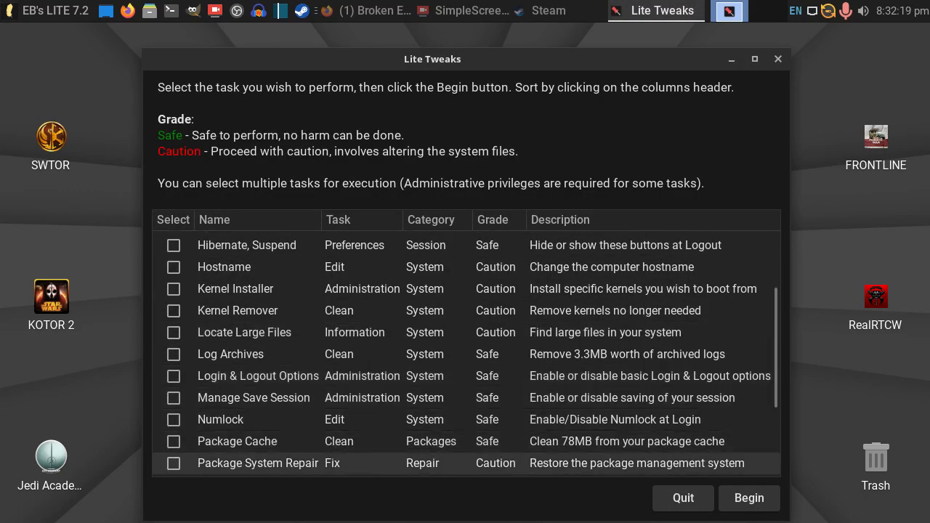
pyautogui.scroll(-3)
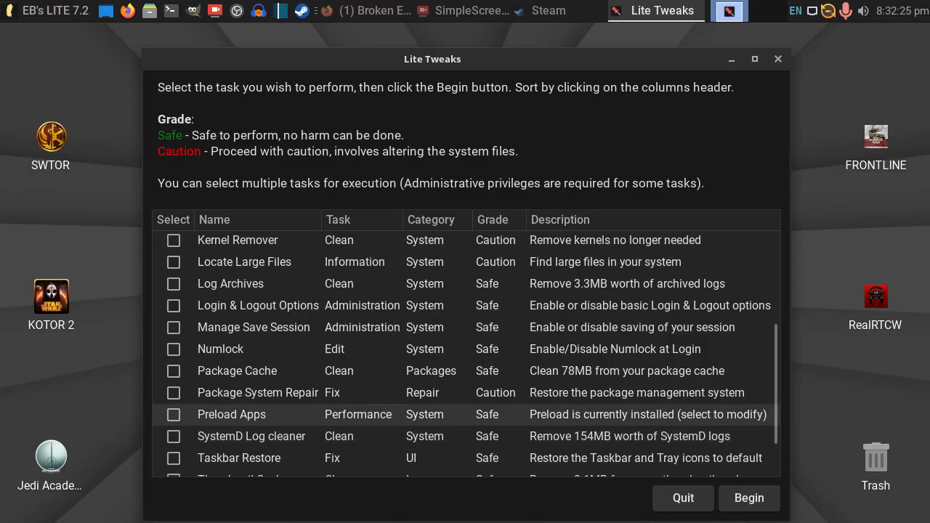
pyautogui.scroll(-3)
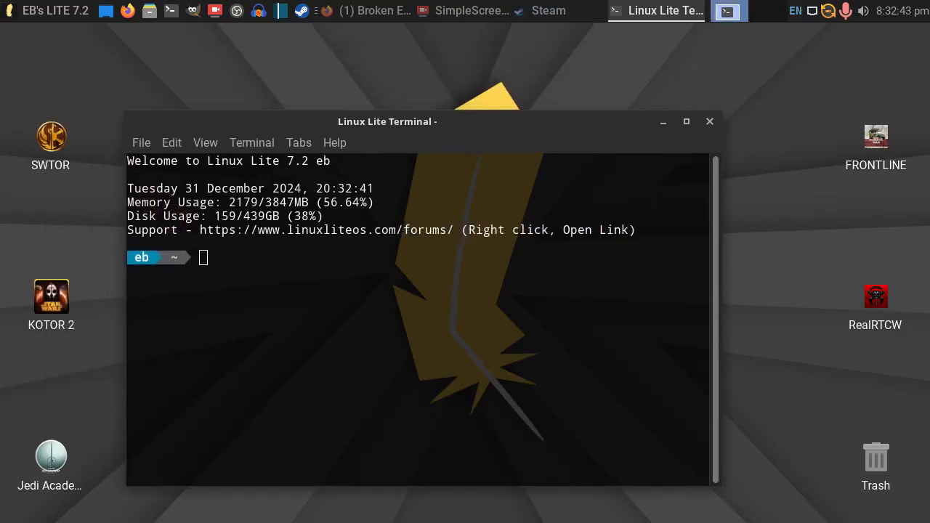
# - Run cat /proc/swaps to confirm /dev/zram0 is the active swap, then close the terminal
pyautogui.moveTo(386, 122); pyautogui.dragTo(404, 112)
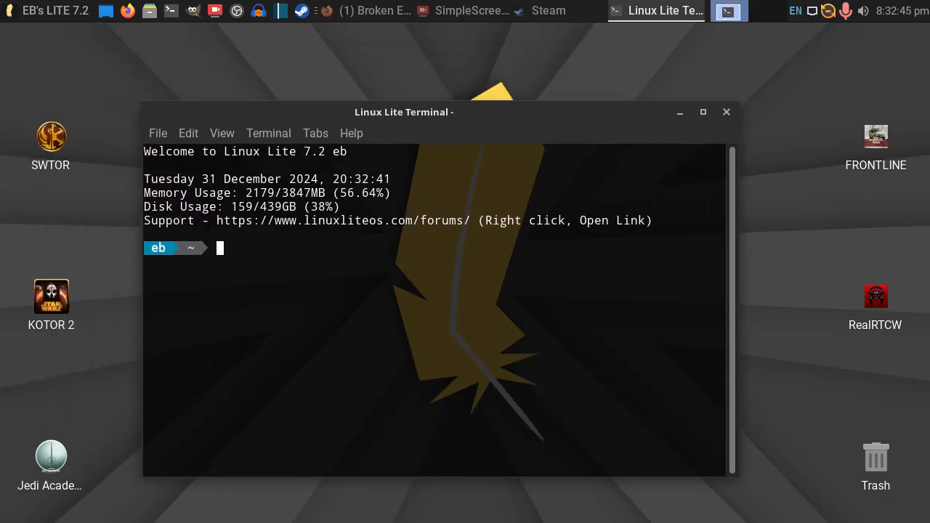
pyautogui.write('cat /proc/swaps')
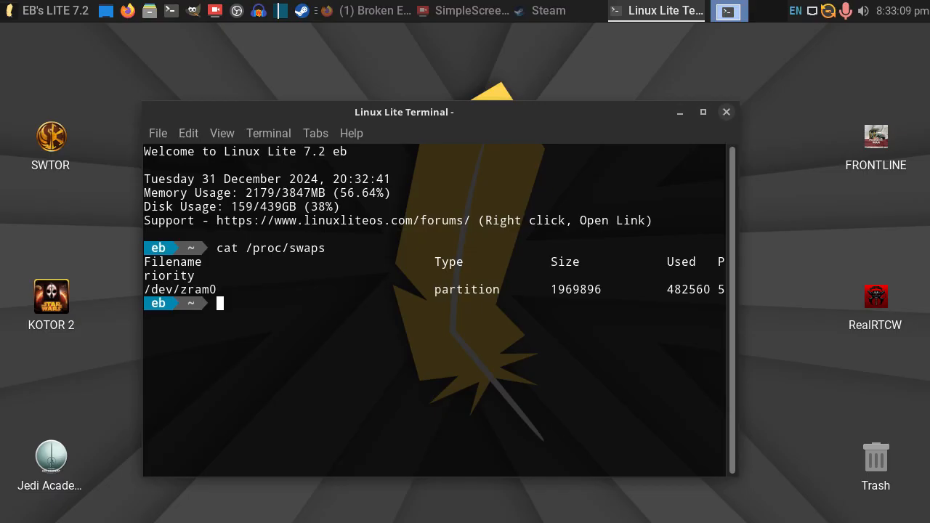
pyautogui.click(725, 112)
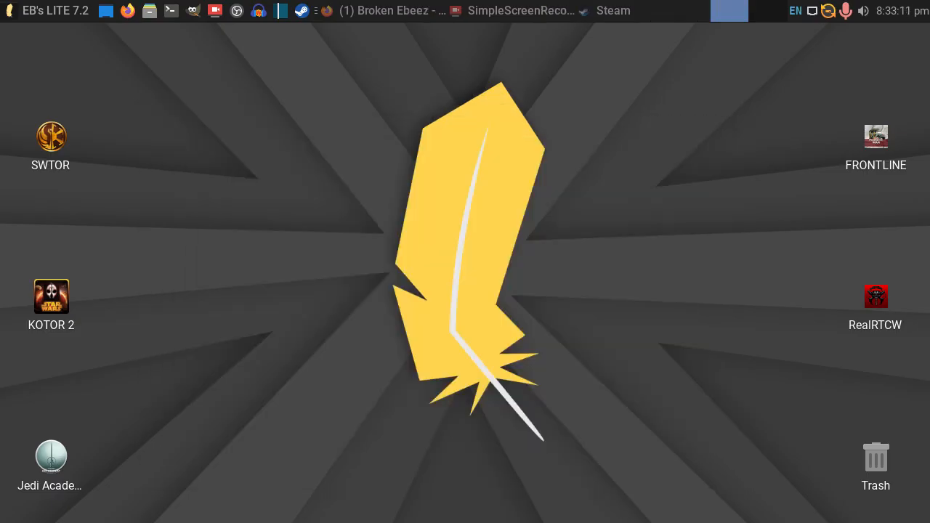
# - Launch System Monitor from the menu's System category
pyautogui.click(9, 10)
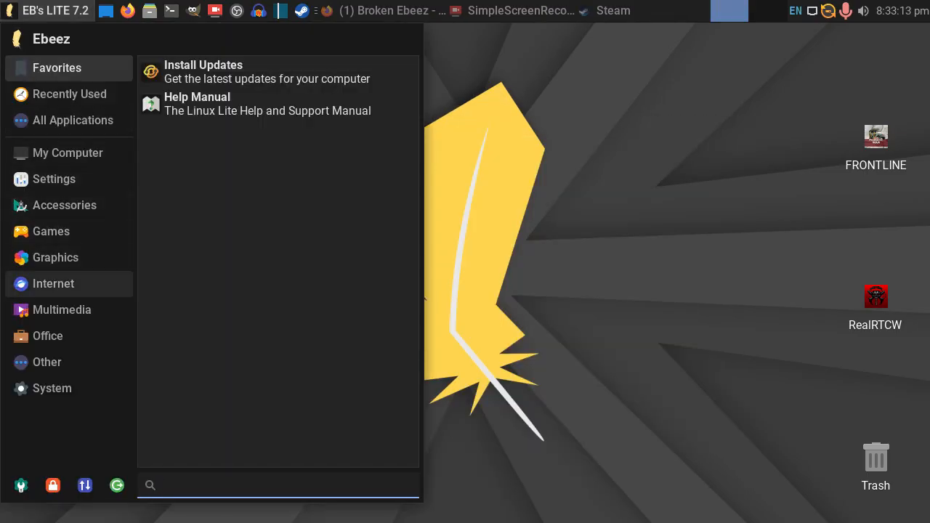
pyautogui.click(52, 388)
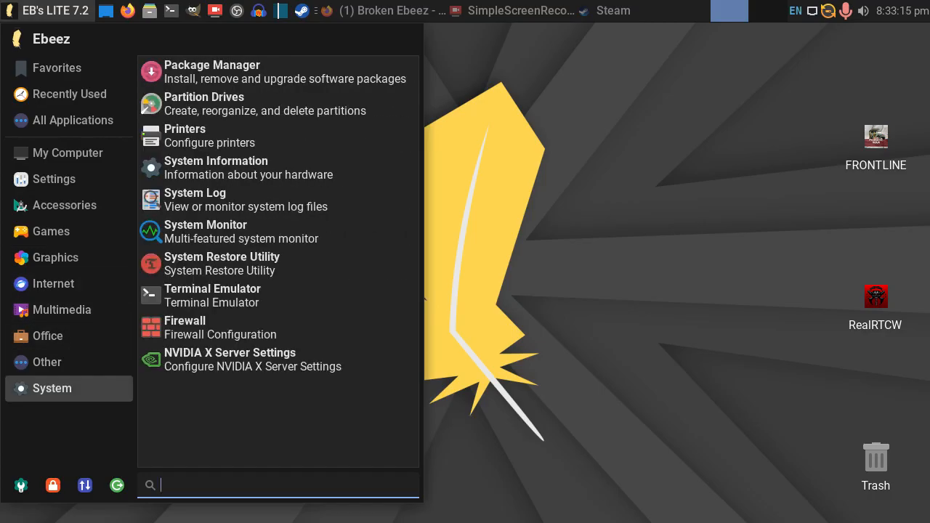
pyautogui.click(206, 231)
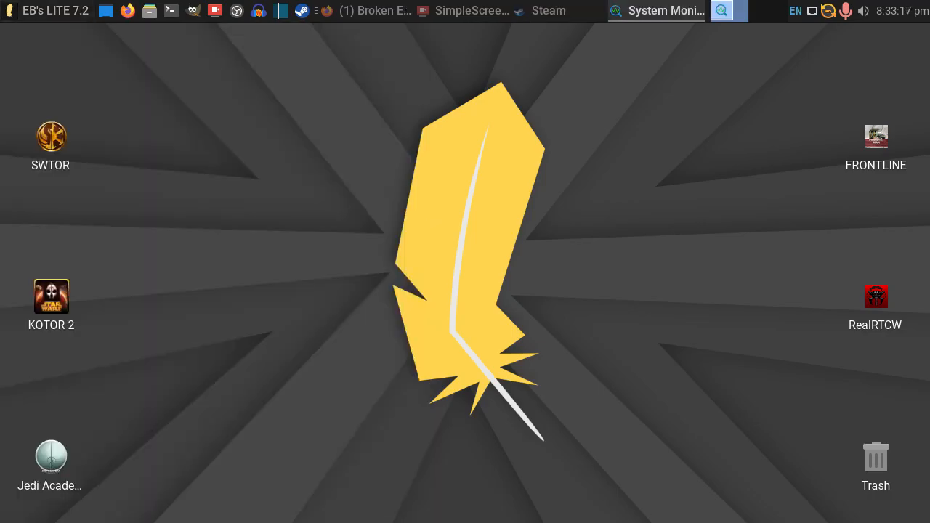
# - View CPU usage of the Core2 Duo E8400, then bring up the SimpleScreenRecorder window
pyautogui.click(657, 10)
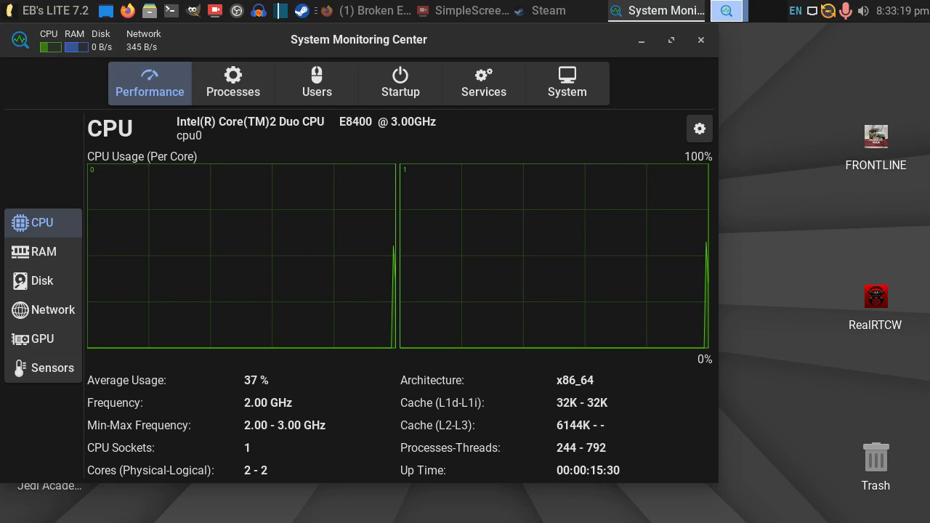
pyautogui.click(42, 251)
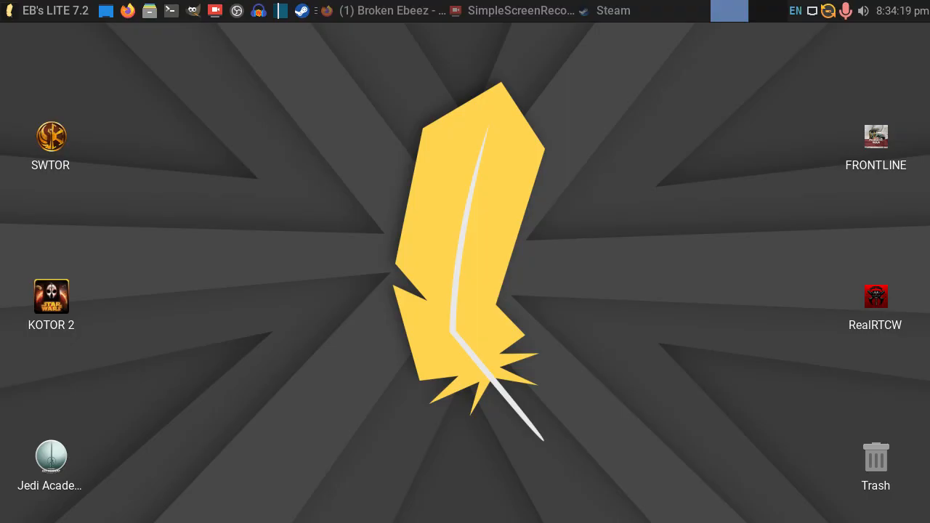
pyautogui.click(520, 10)
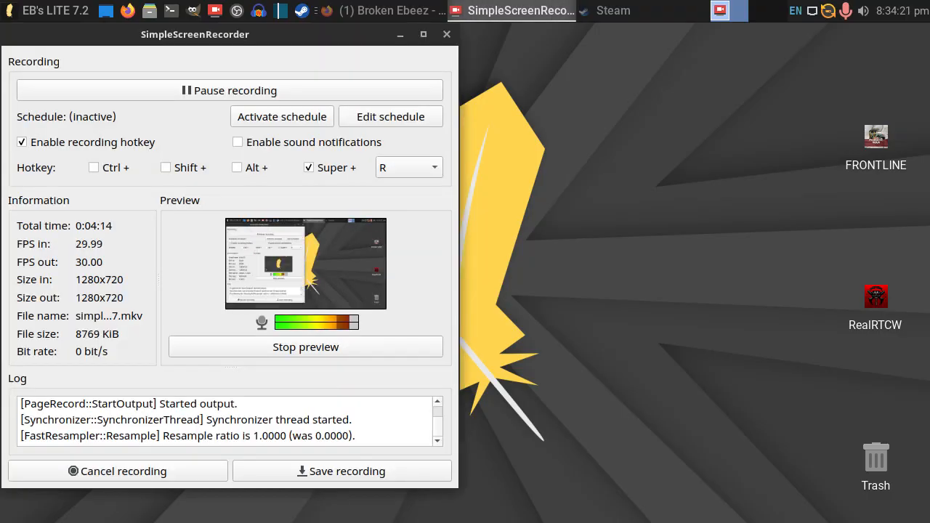